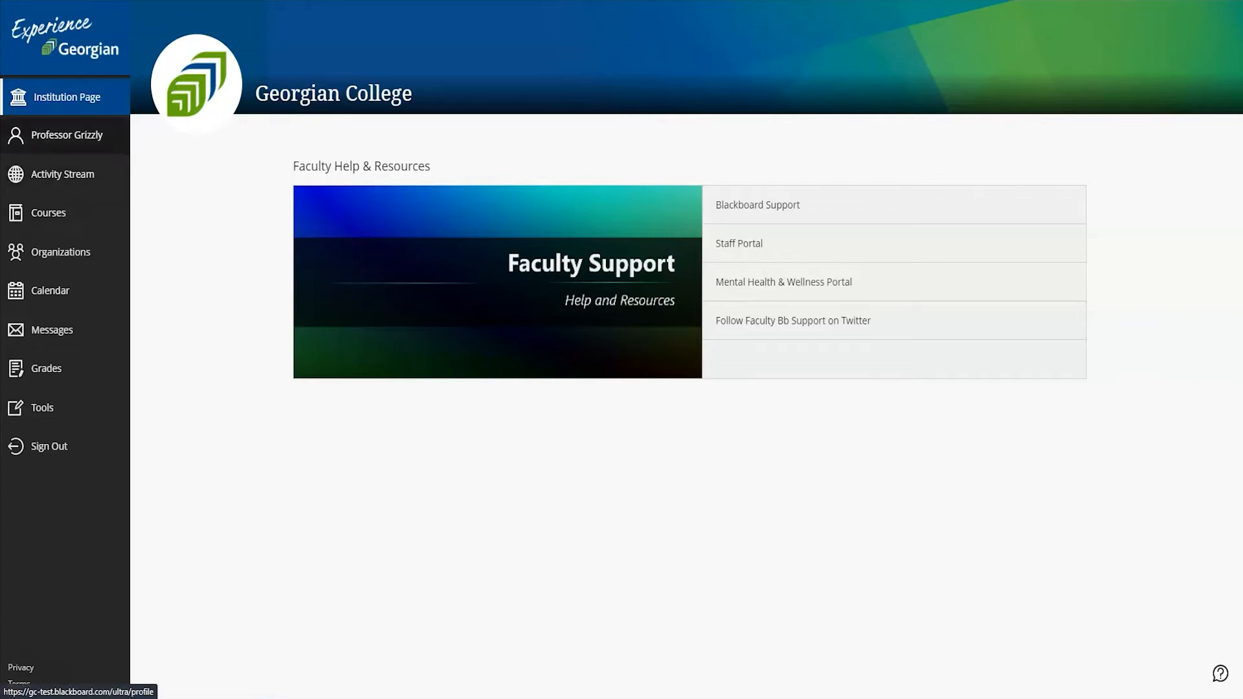
# Show the user profile page, then the activity stream of course updates
pyautogui.click(66, 135)
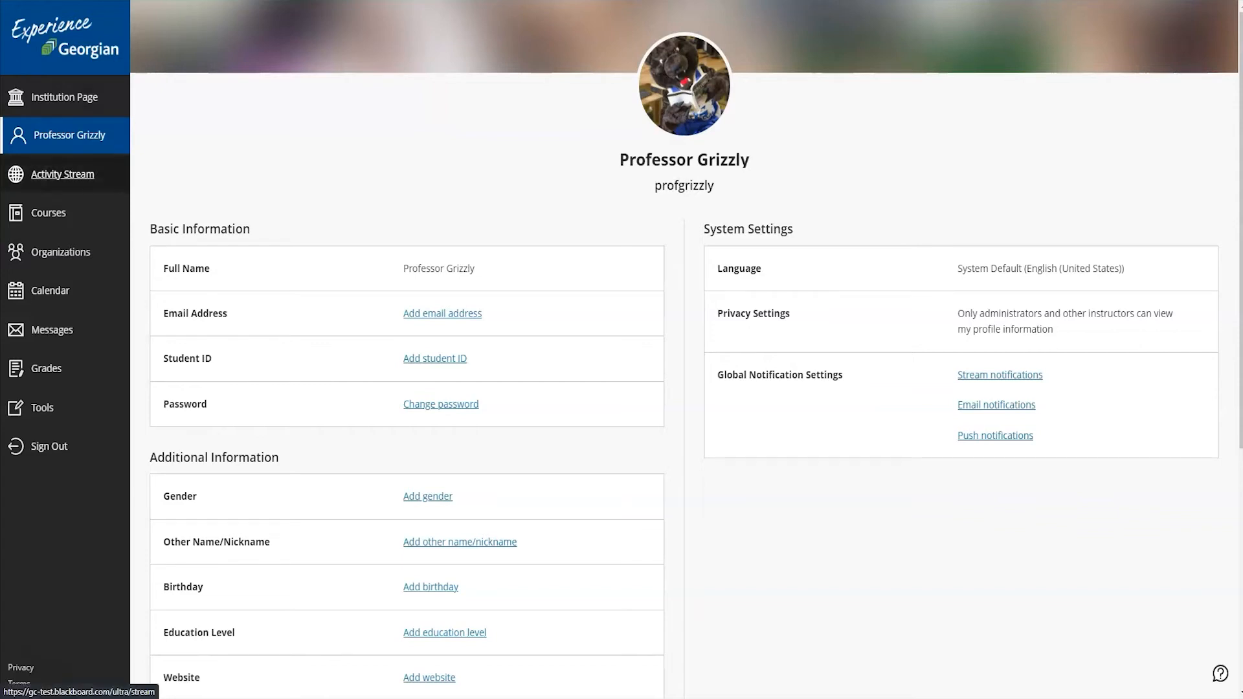
pyautogui.click(63, 173)
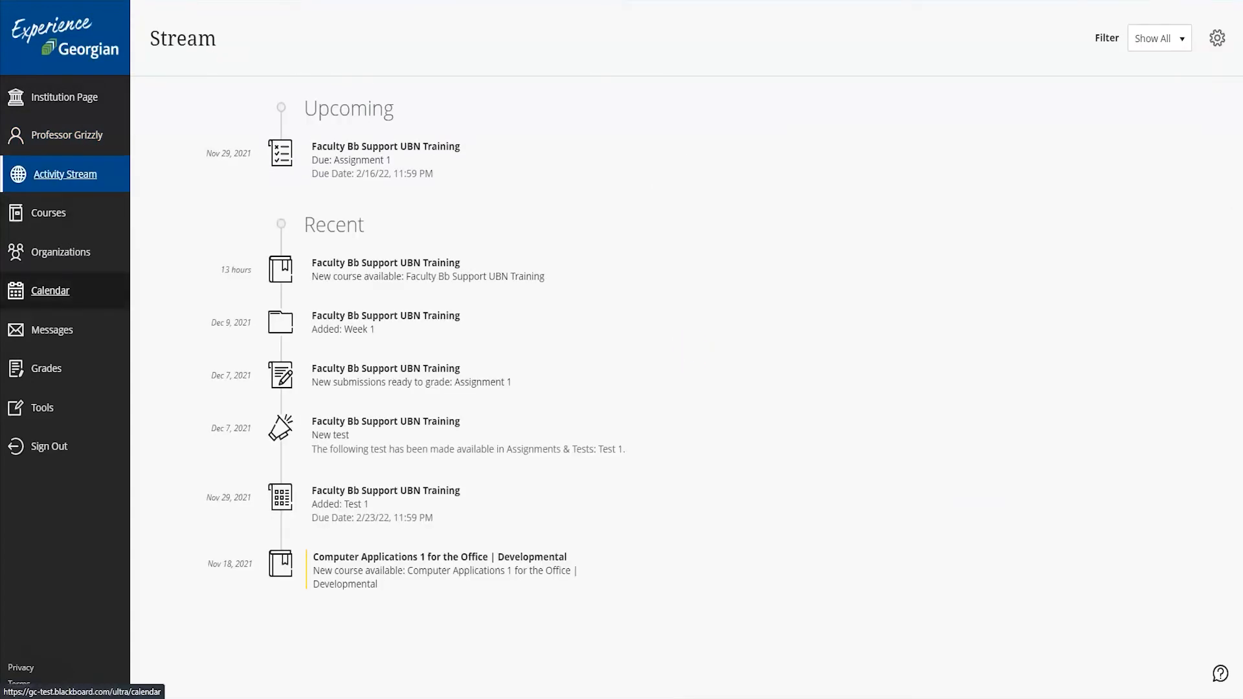
pyautogui.click(1219, 674)
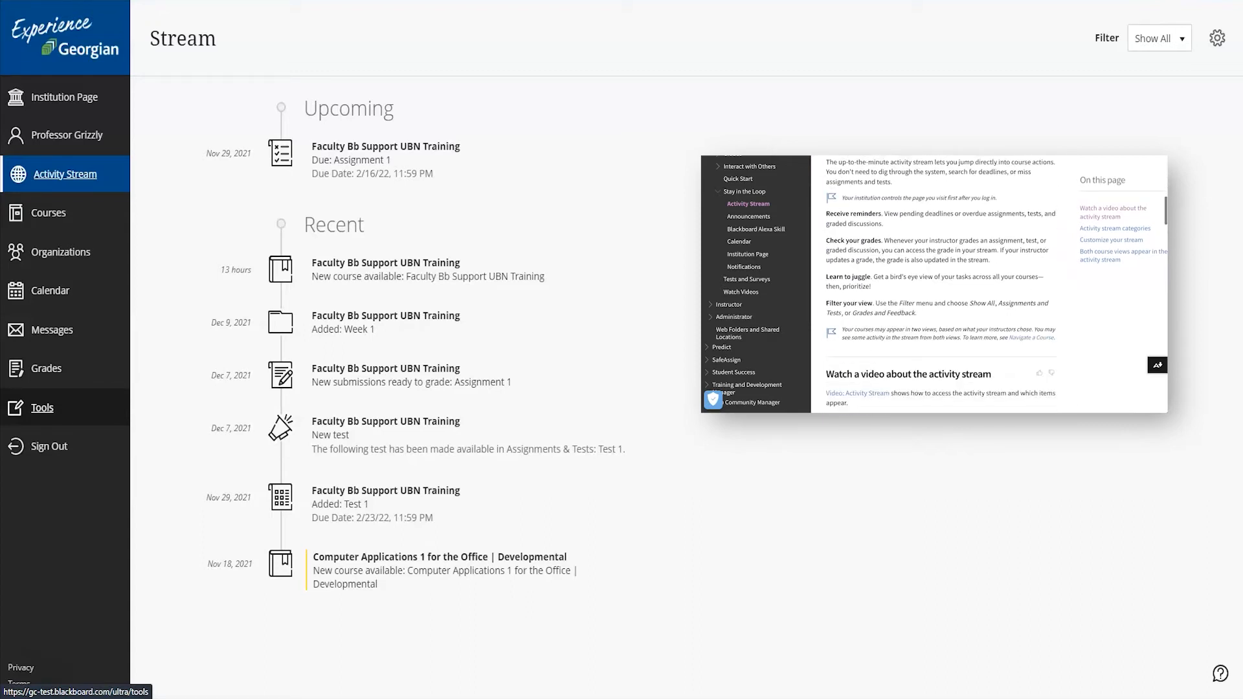
pyautogui.scroll(-3)
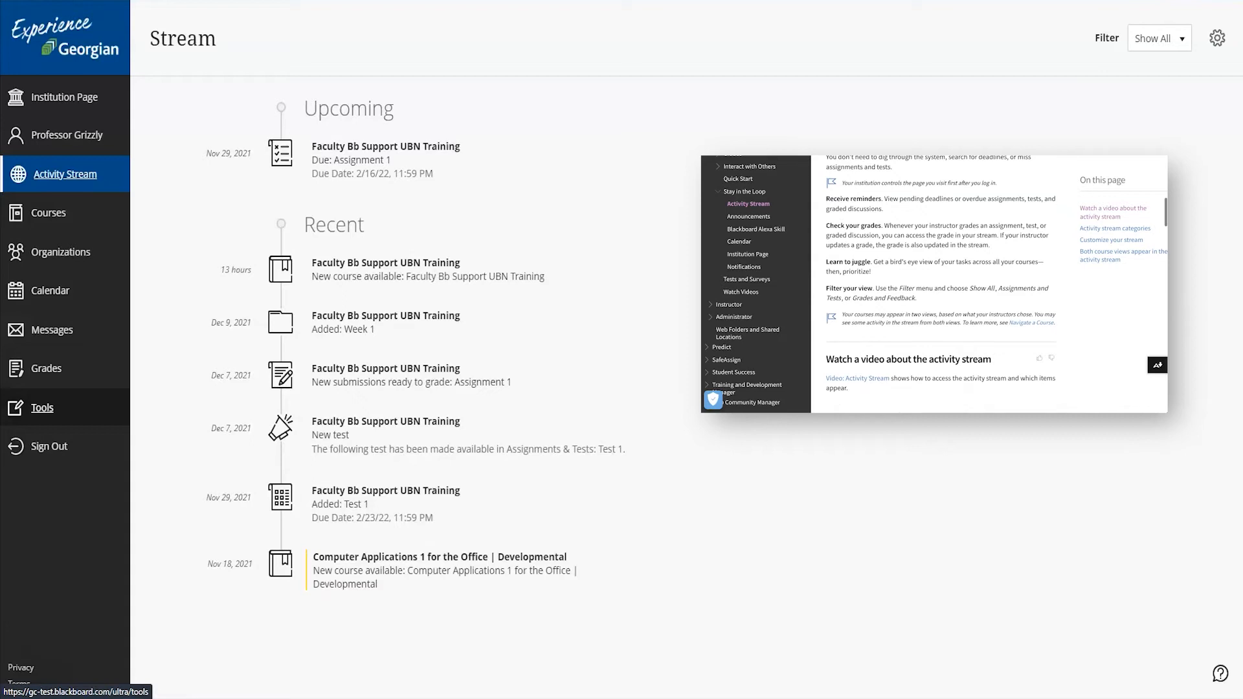
pyautogui.scroll(-3)
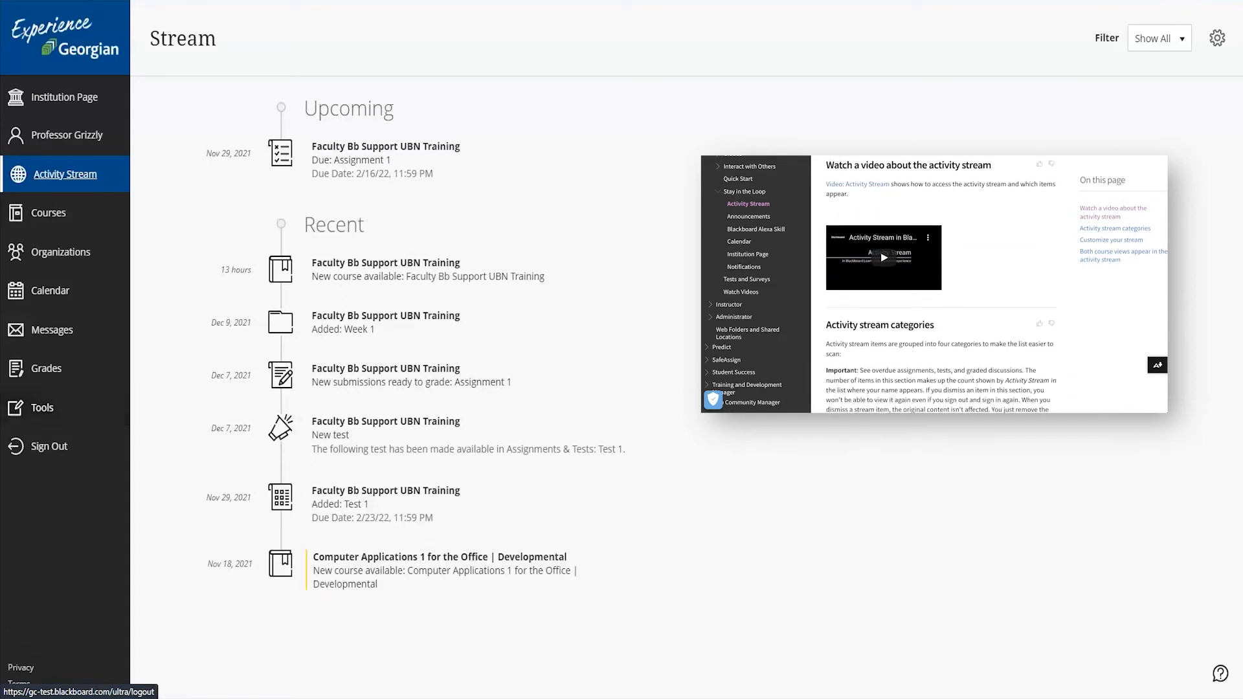
pyautogui.scroll(-3)
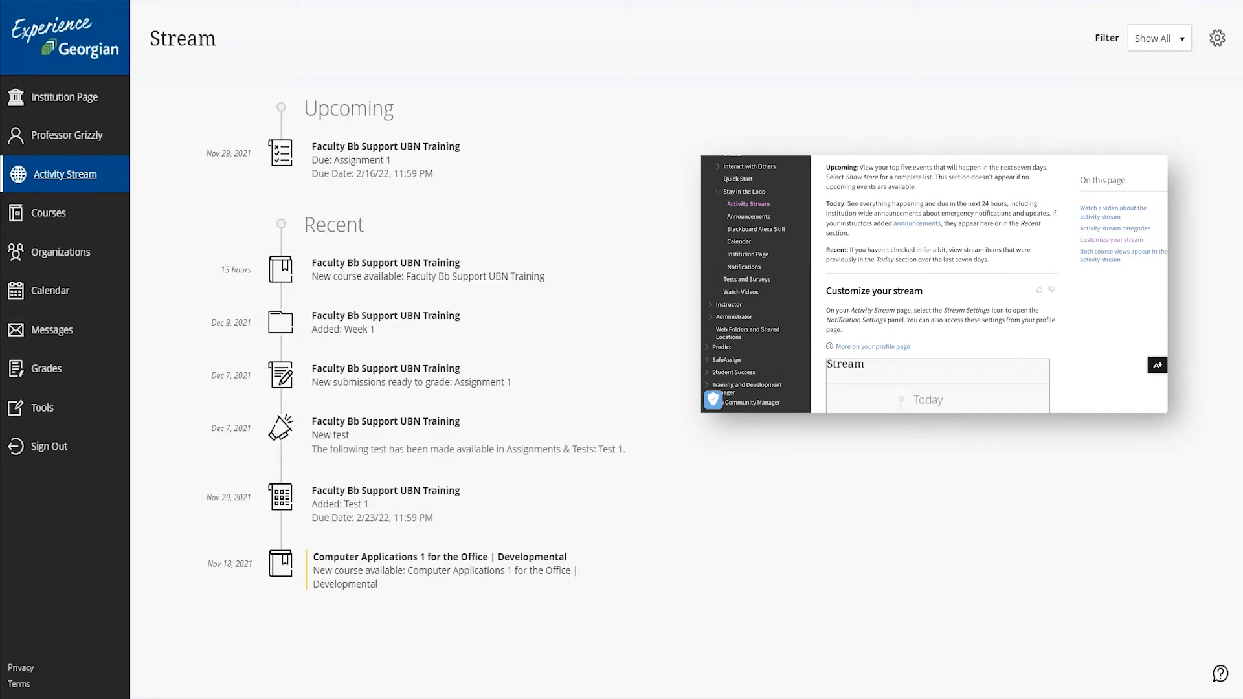
pyautogui.scroll(-3)
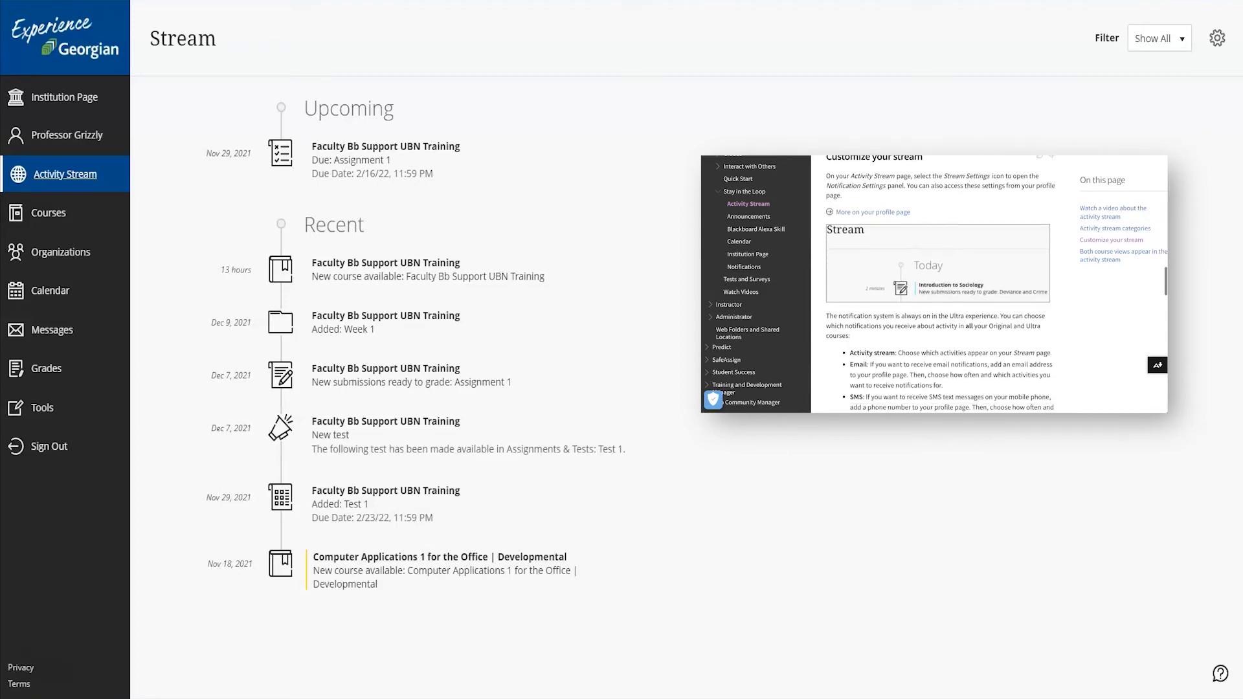
pyautogui.scroll(-3)
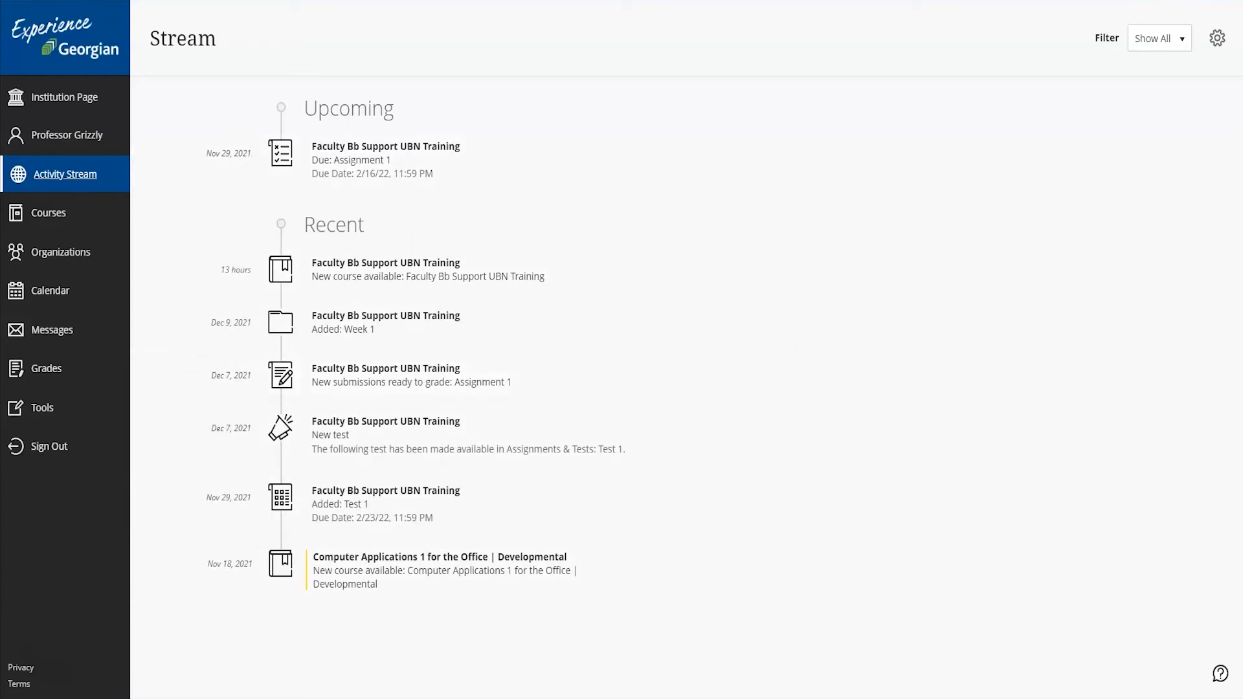
# Display the stream's Filter options, then list the two current courses
pyautogui.click(1158, 38)
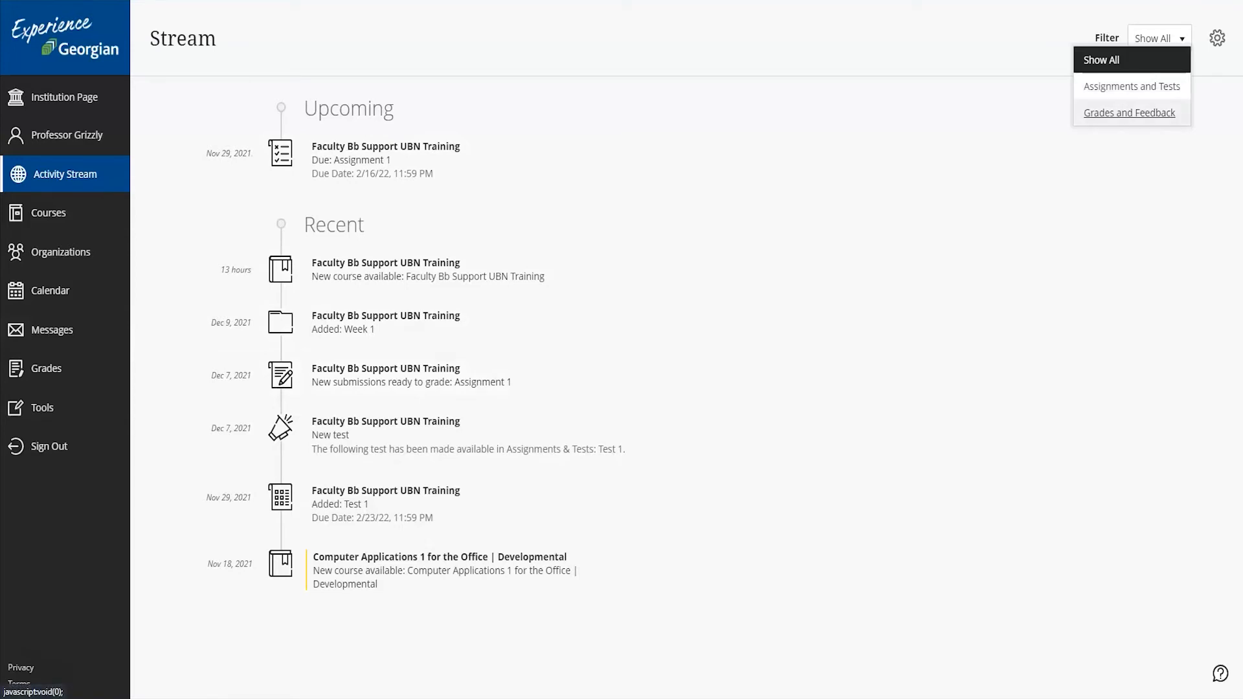
pyautogui.click(50, 213)
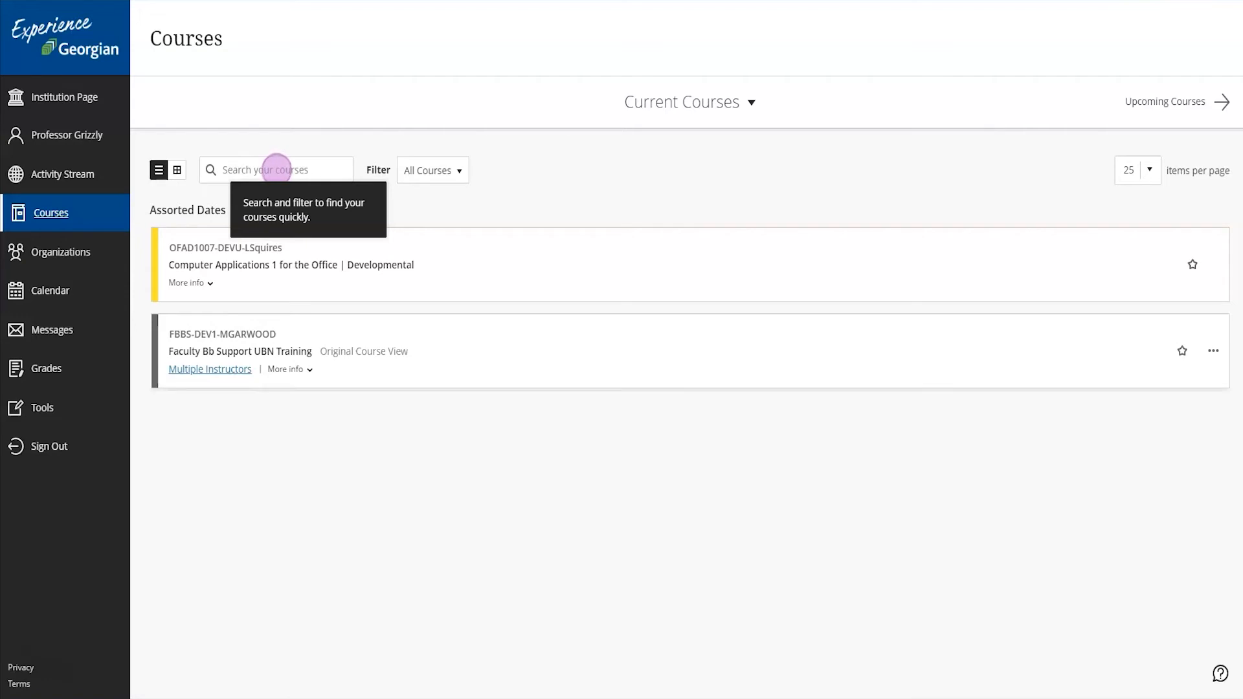
# Favorite Computer Applications 1 for the Office, view courses as cards, then visit Organizations
pyautogui.click(1193, 264)
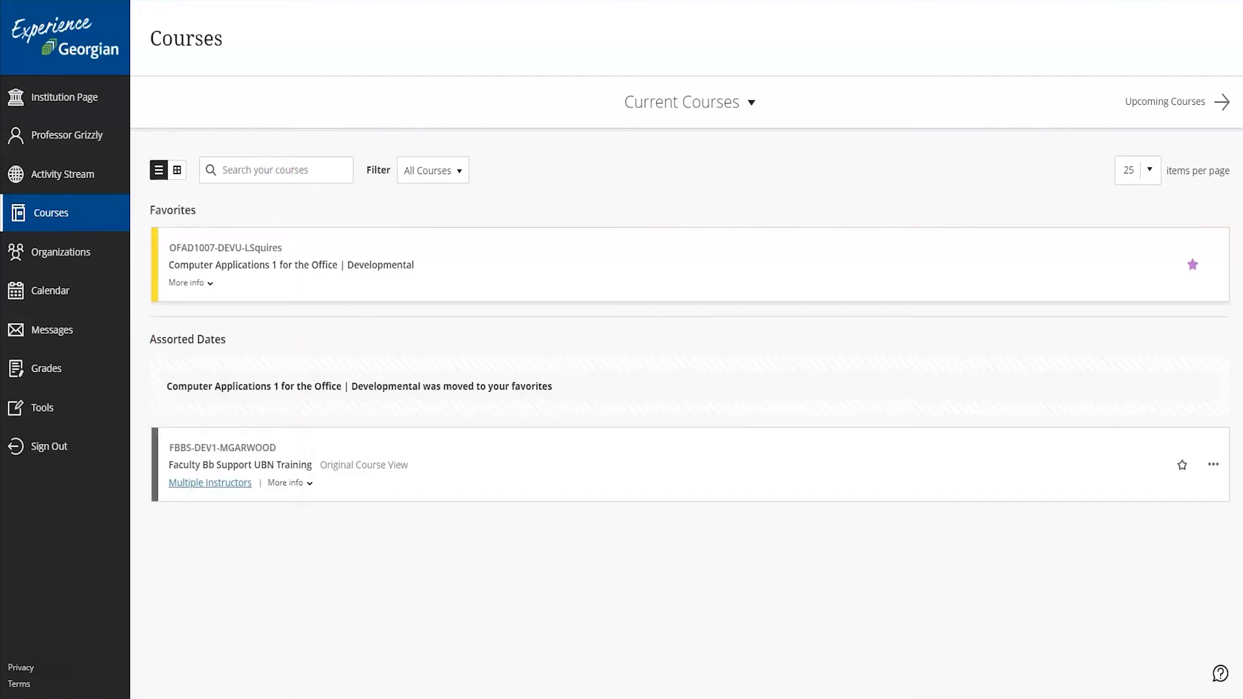
pyautogui.moveTo(1192, 264)
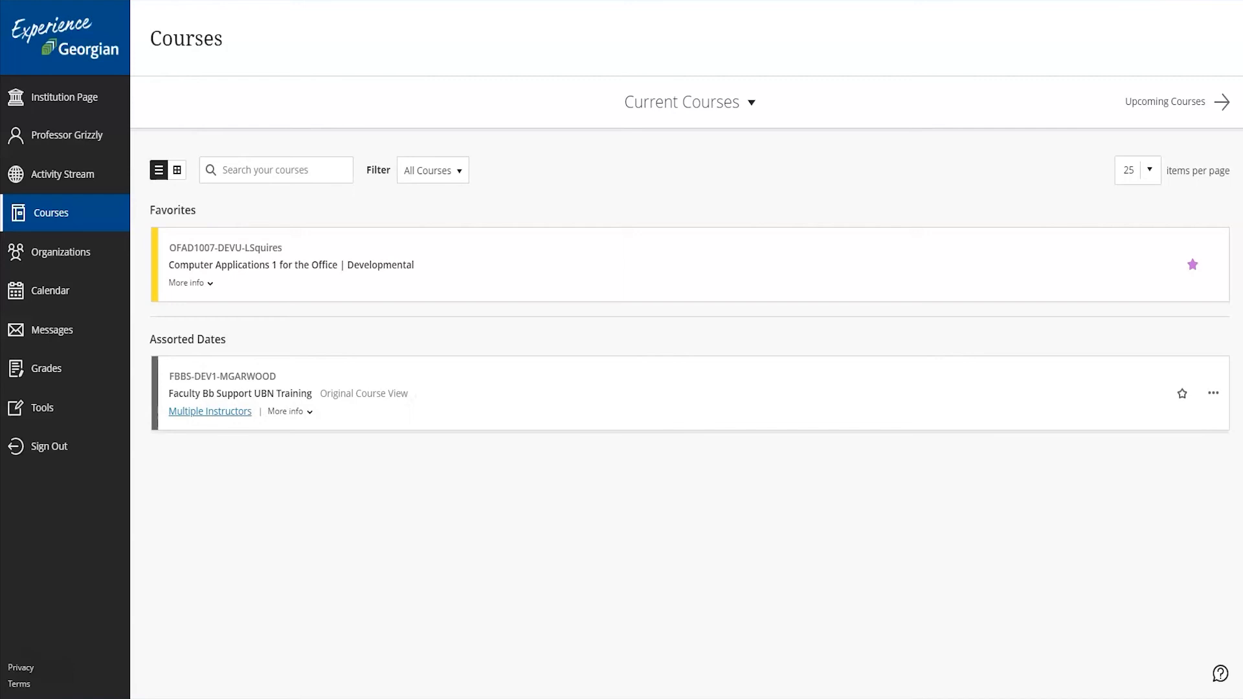
pyautogui.moveTo(1213, 393)
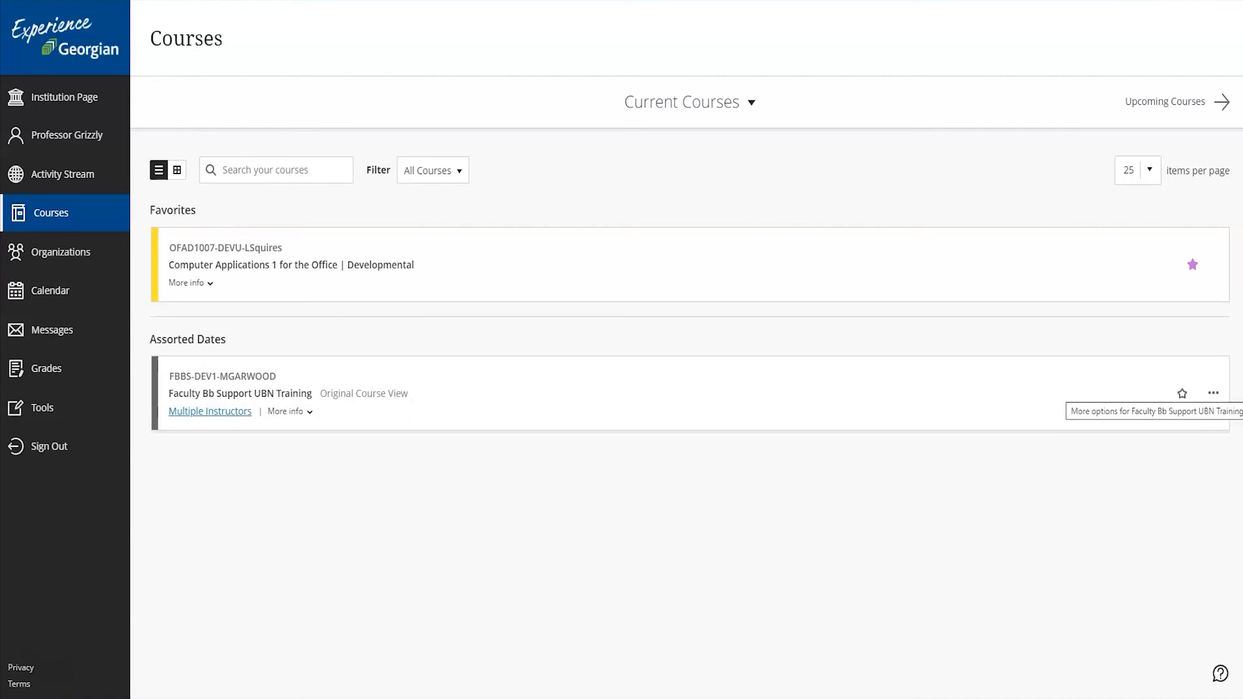
pyautogui.click(1212, 393)
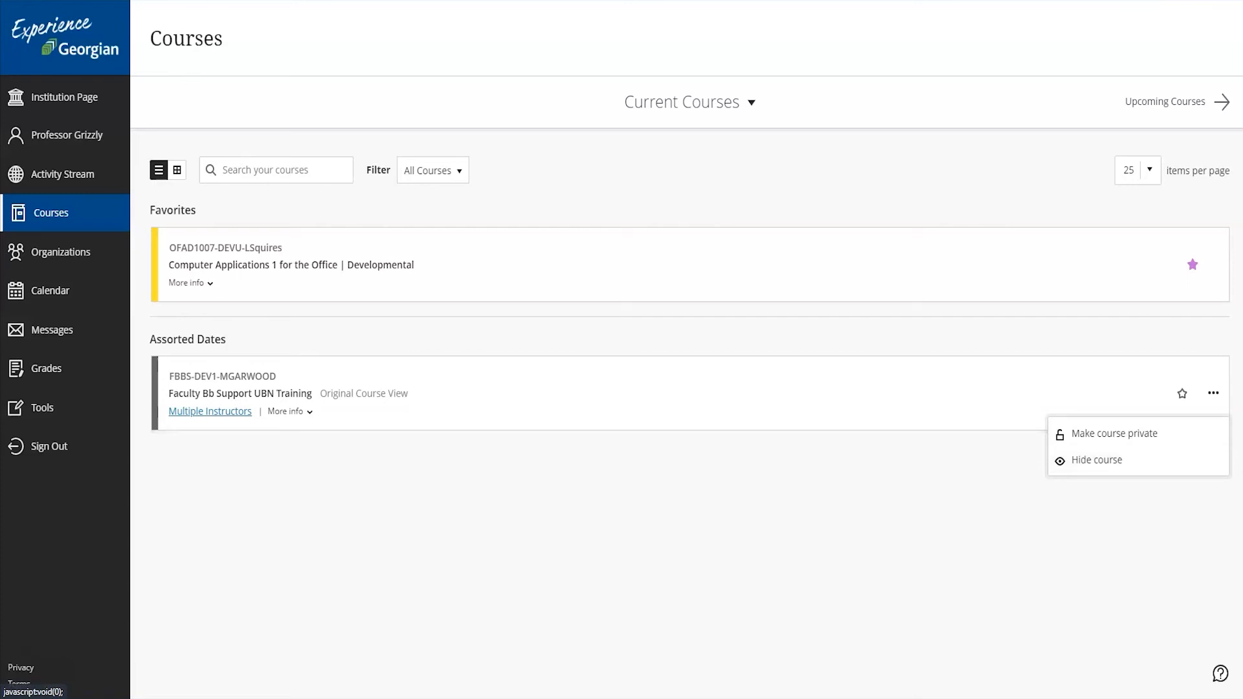
pyautogui.click(1213, 393)
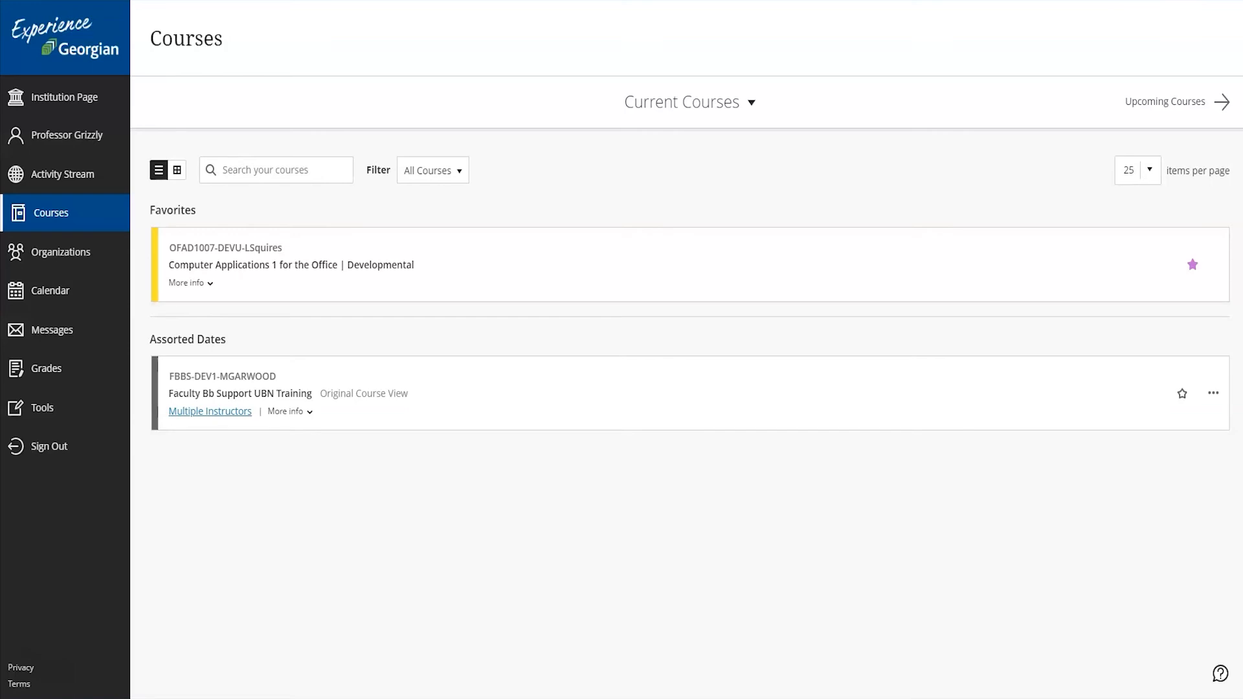
pyautogui.click(177, 169)
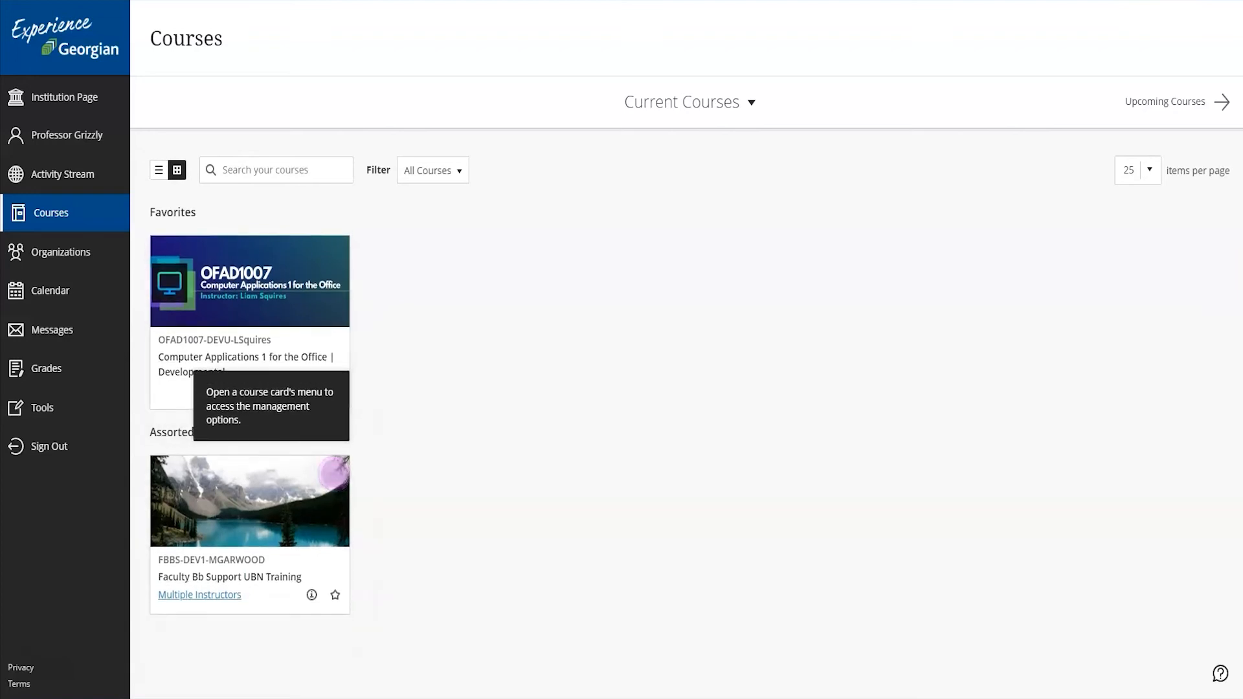
pyautogui.click(63, 252)
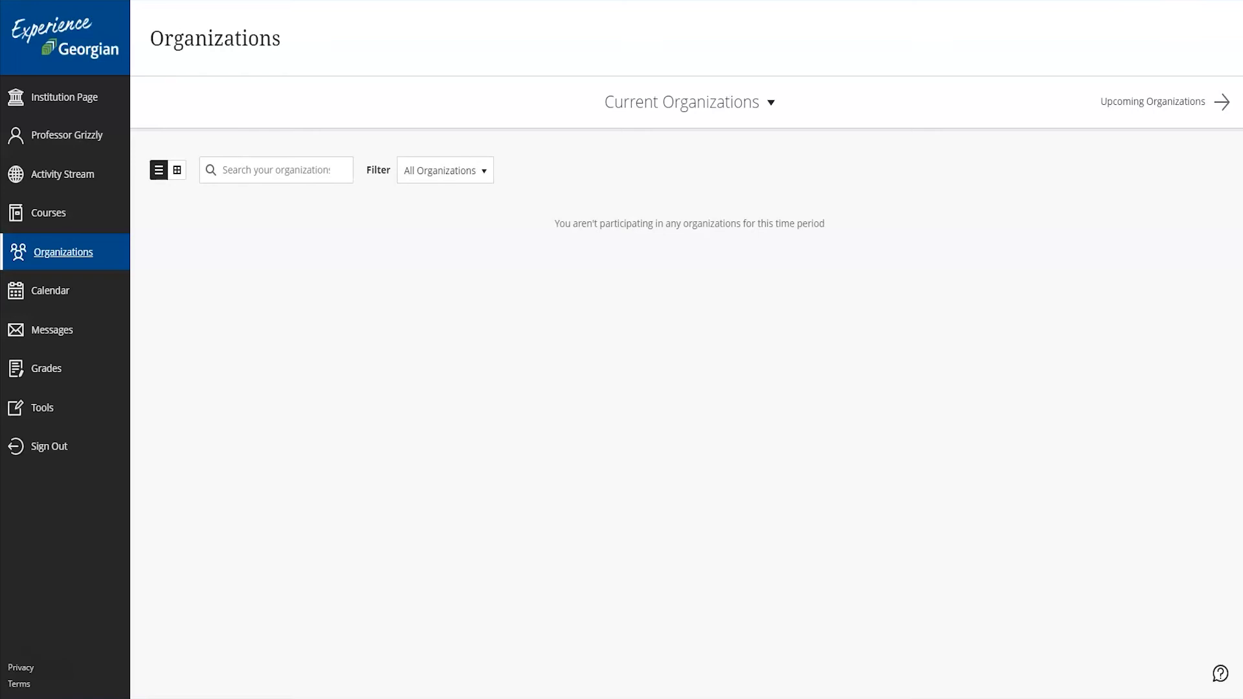
# Show the Calendar's empty daily schedule for December 10, 2021
pyautogui.click(50, 290)
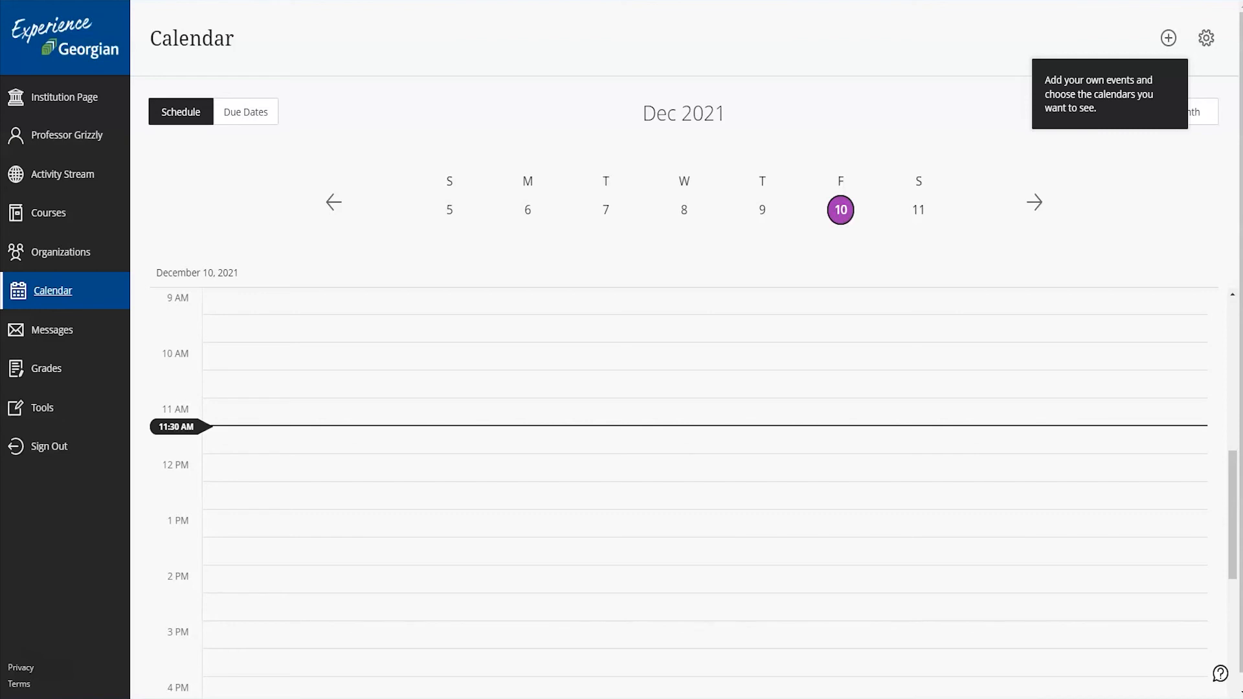
# View the calendar by month and Due Dates for Assignment 1 and Test 1, then Messages
pyautogui.click(1185, 112)
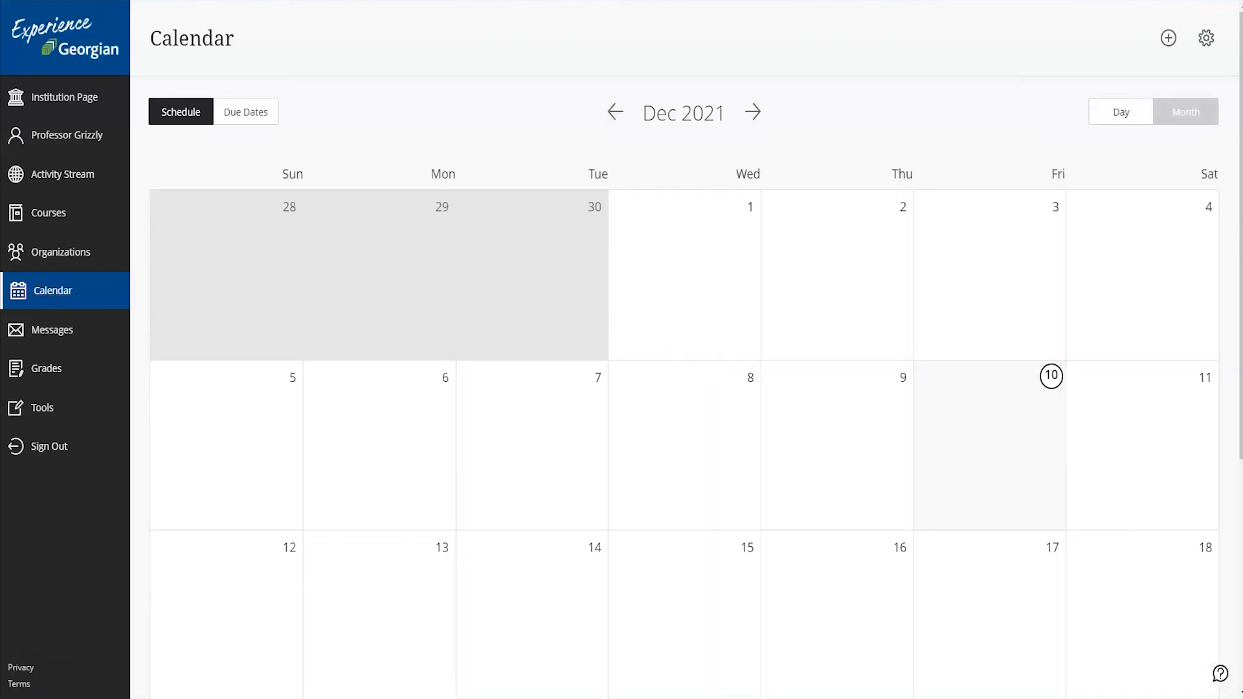
pyautogui.click(1187, 112)
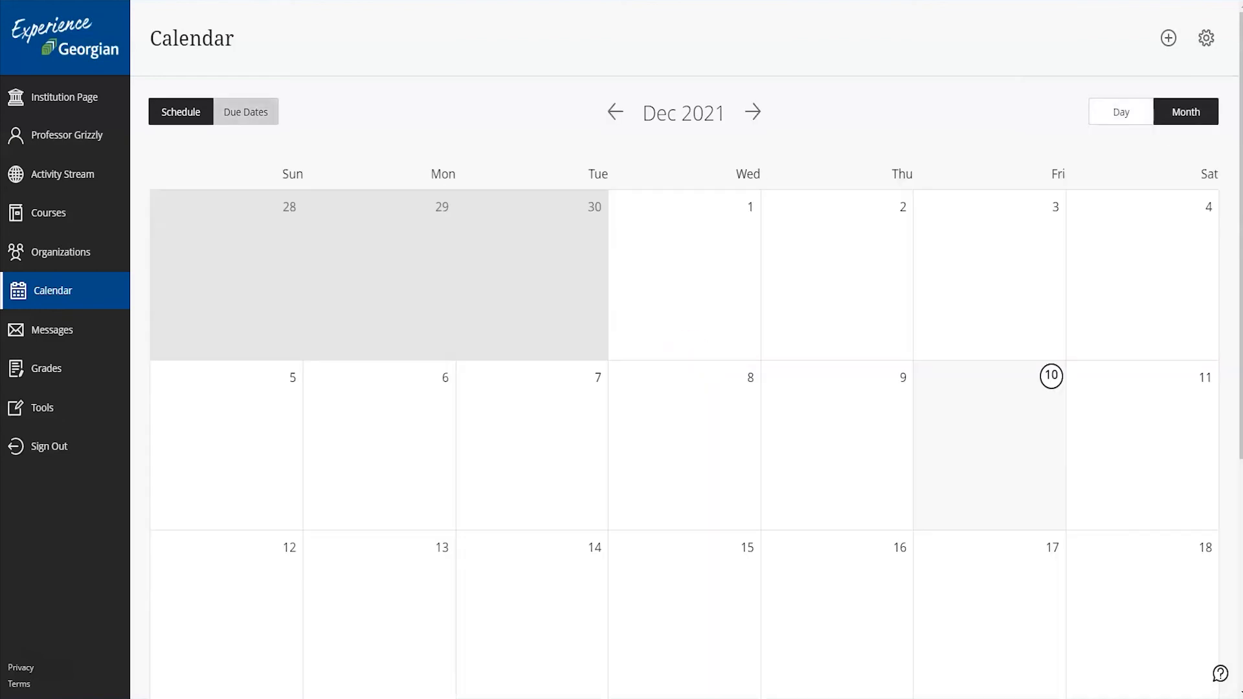
pyautogui.click(245, 111)
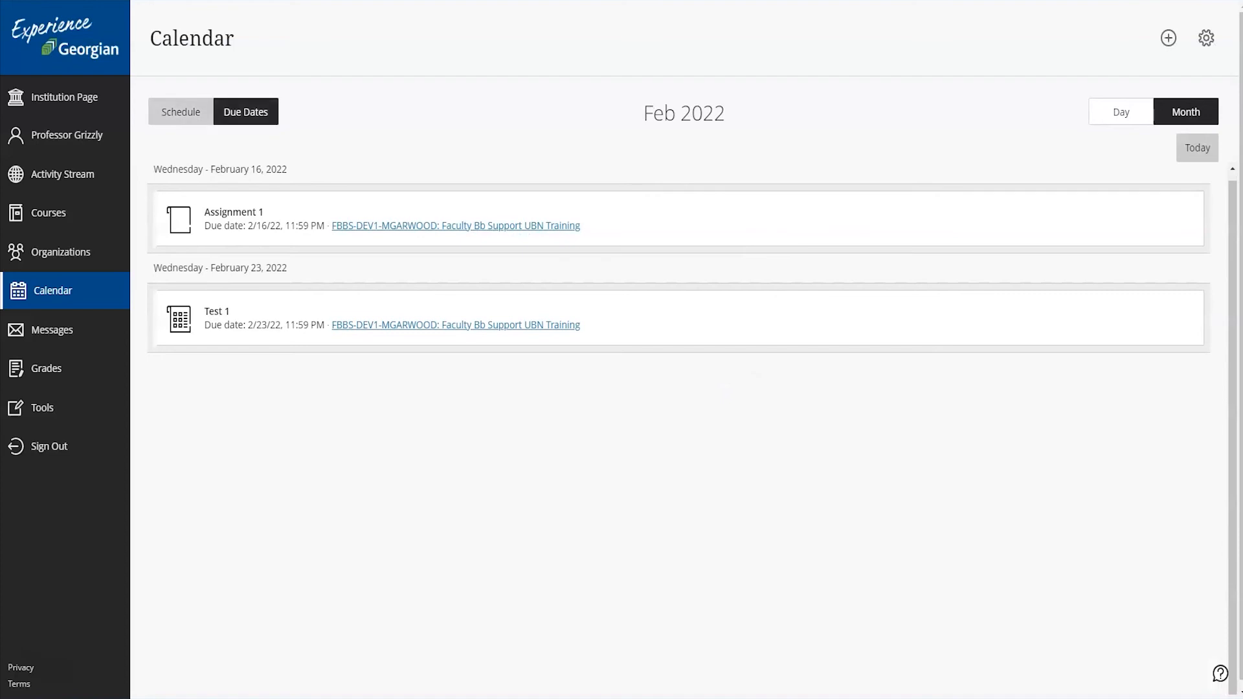
pyautogui.click(53, 329)
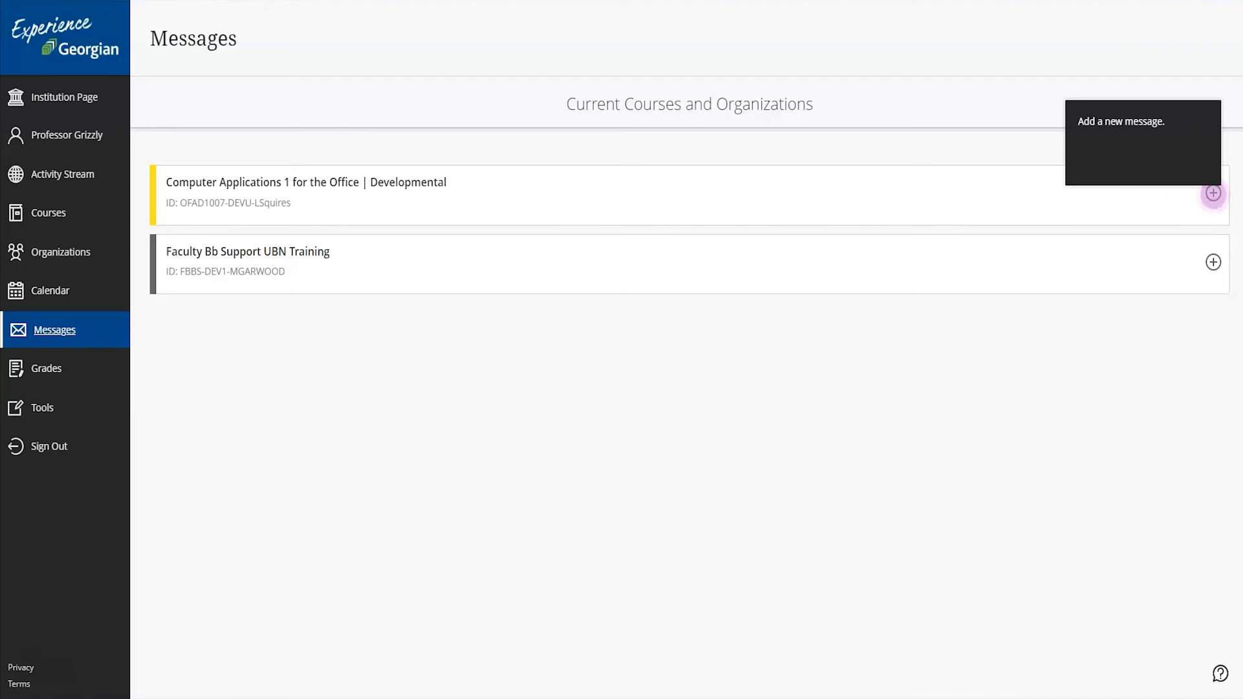
# Check grades for both courses, then return to the Georgian College institution page
pyautogui.click(49, 368)
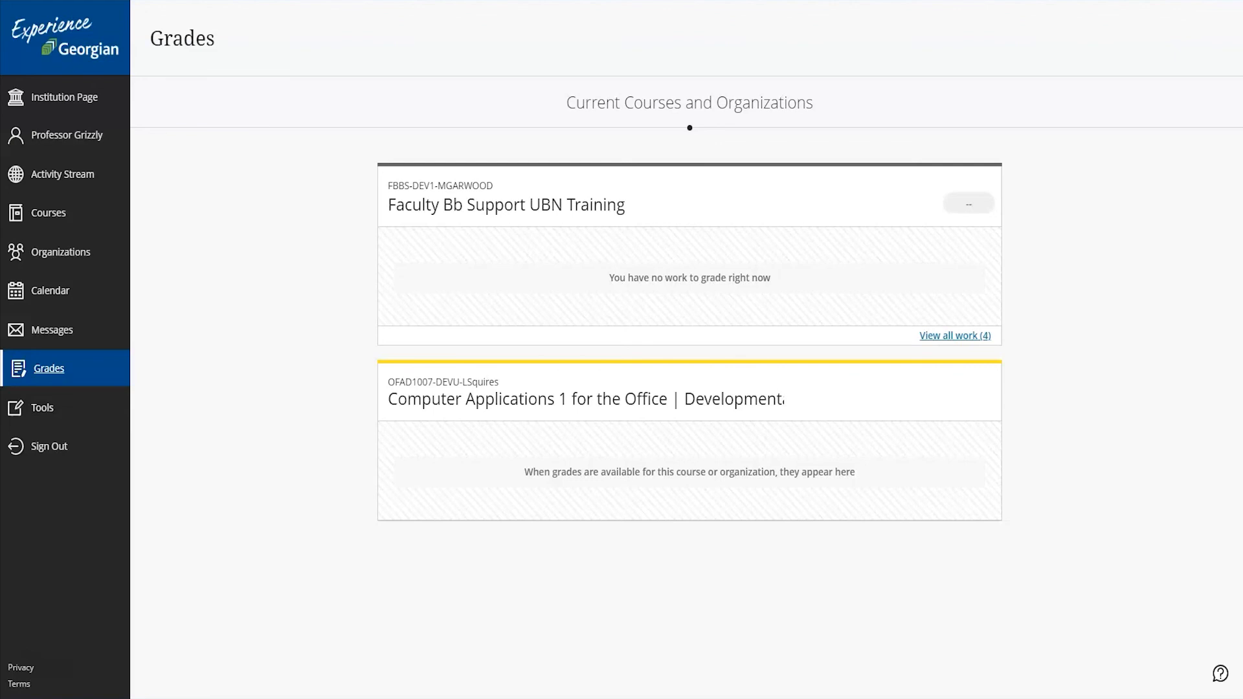
pyautogui.click(70, 97)
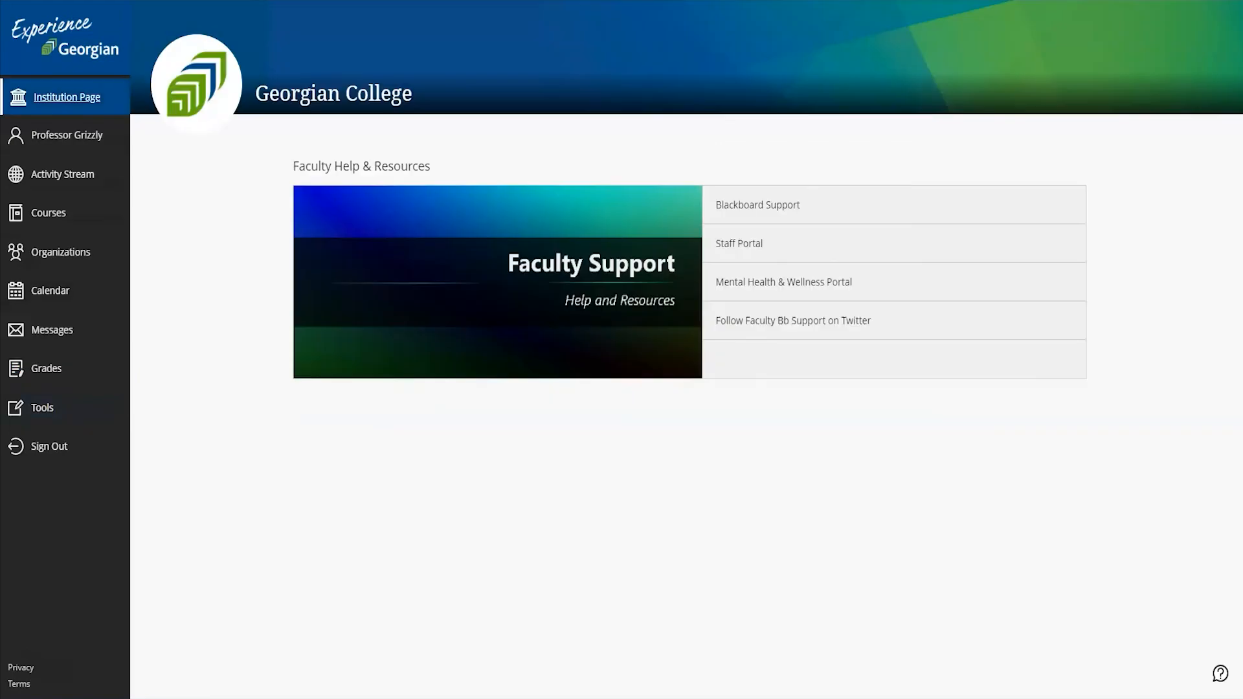